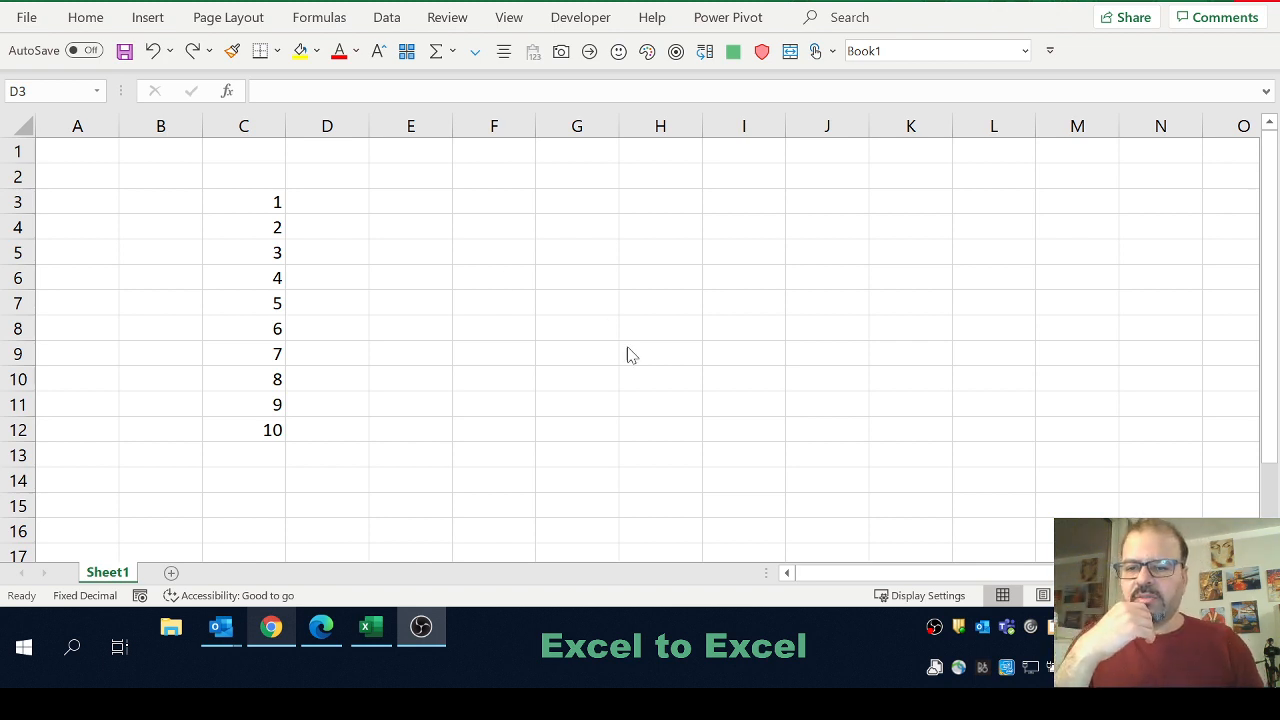
Step: Extend the 1–10 series down column C and enter the constant 5 in D3
left_click(327, 201)
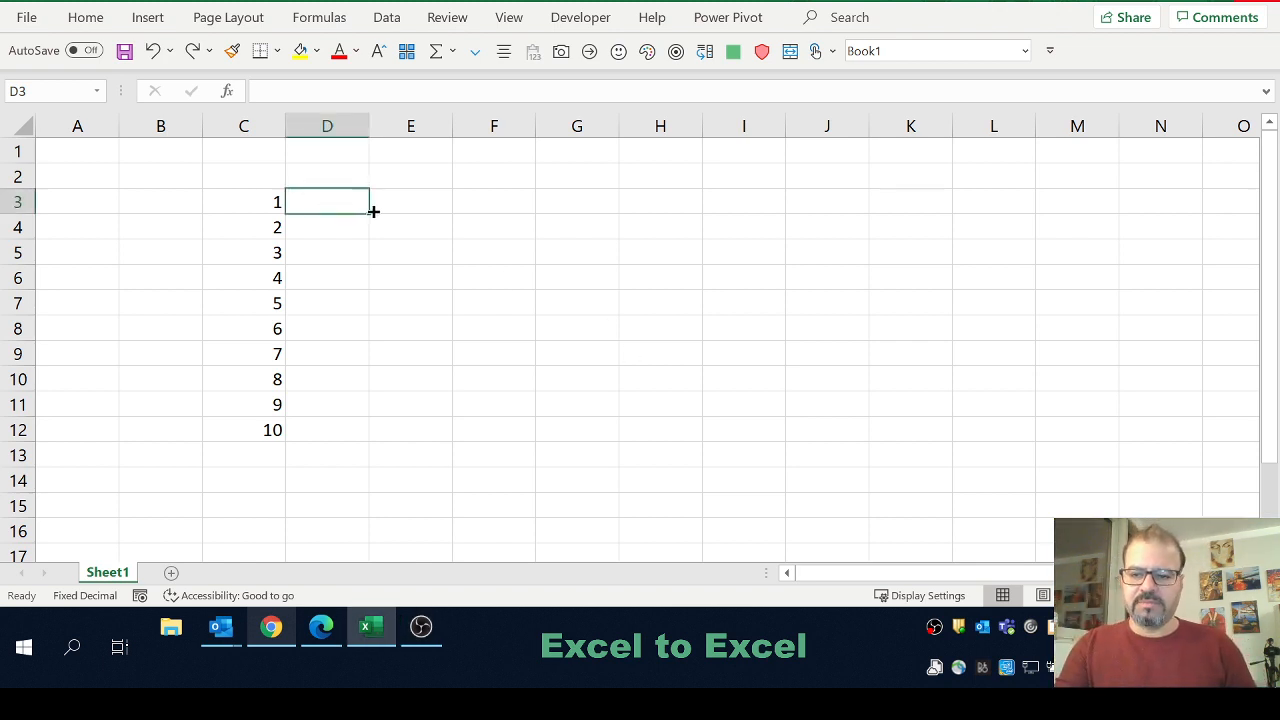
left_click_drag(277, 201, 277, 404)
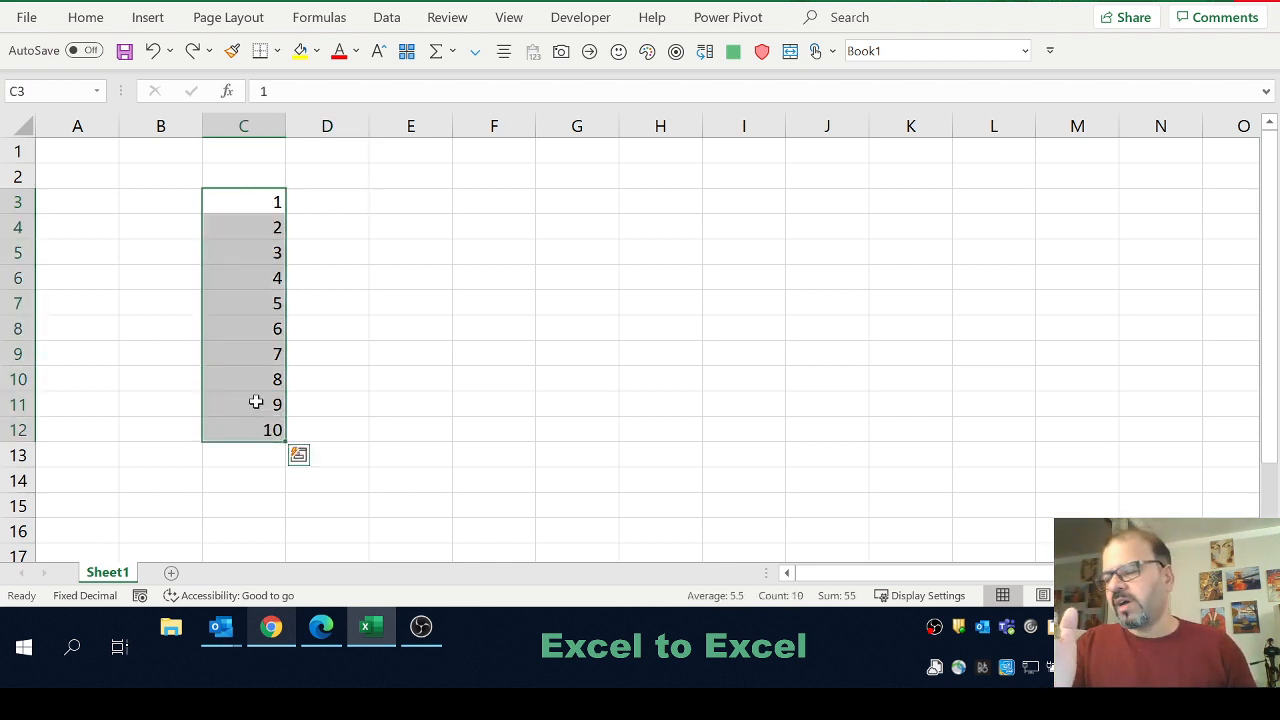
left_click(327, 201)
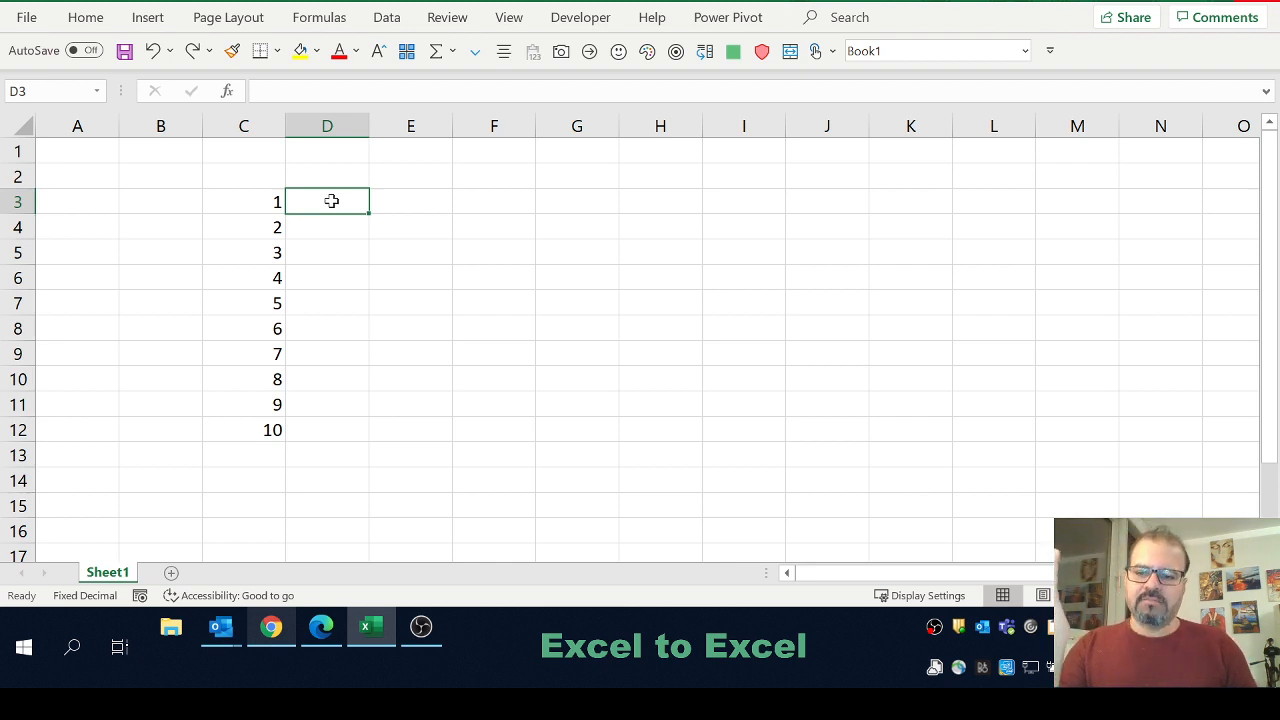
type("5")
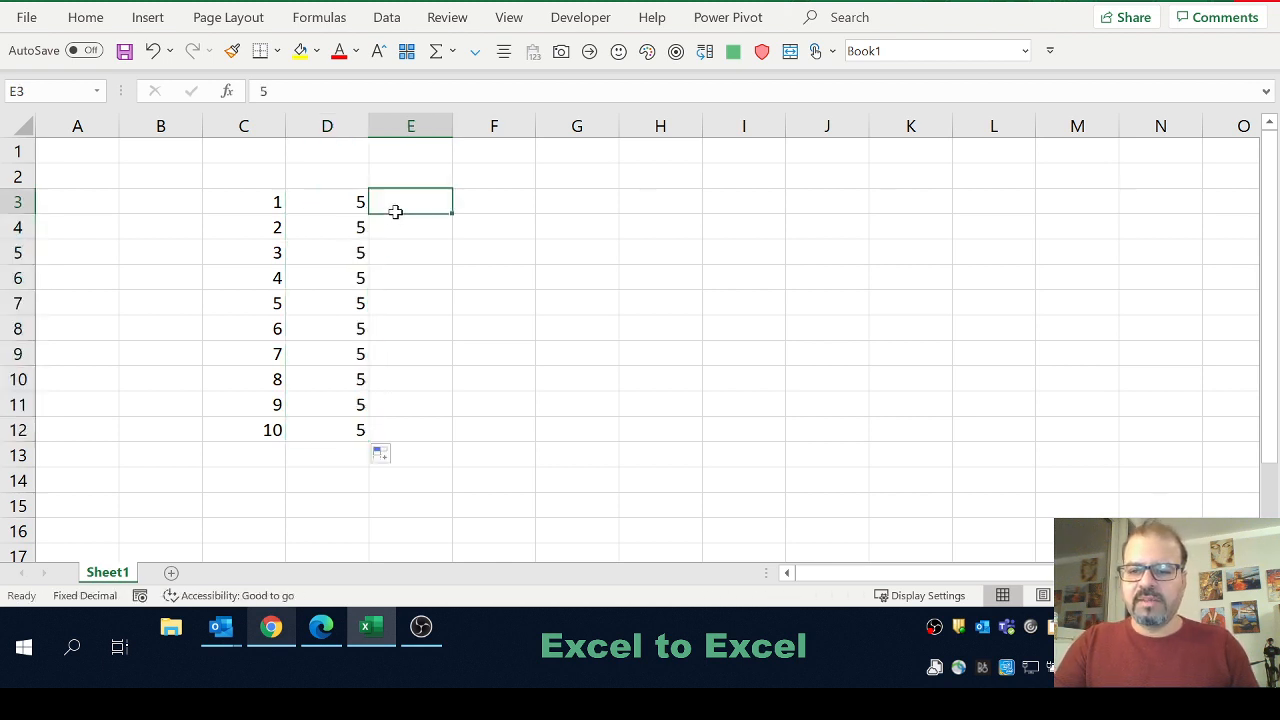
Step: Enter =C3*D3 in E3 and copy it down to E12
type("=")
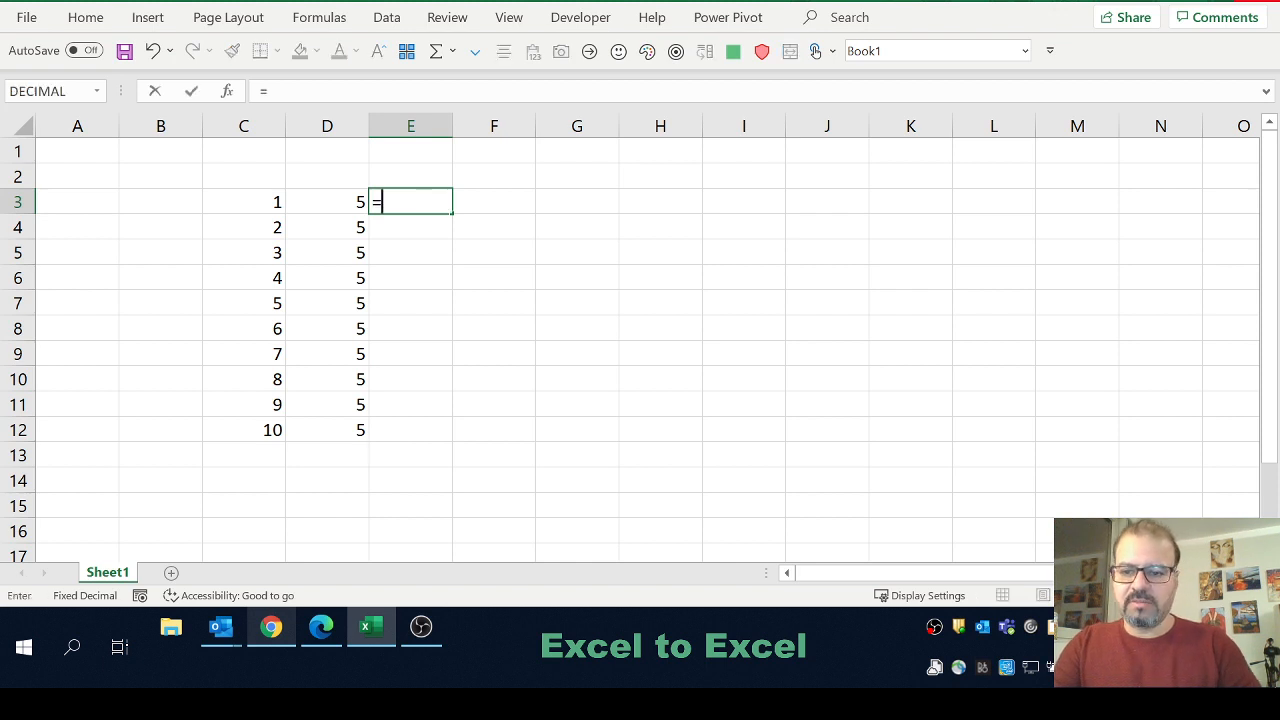
left_click(243, 201)
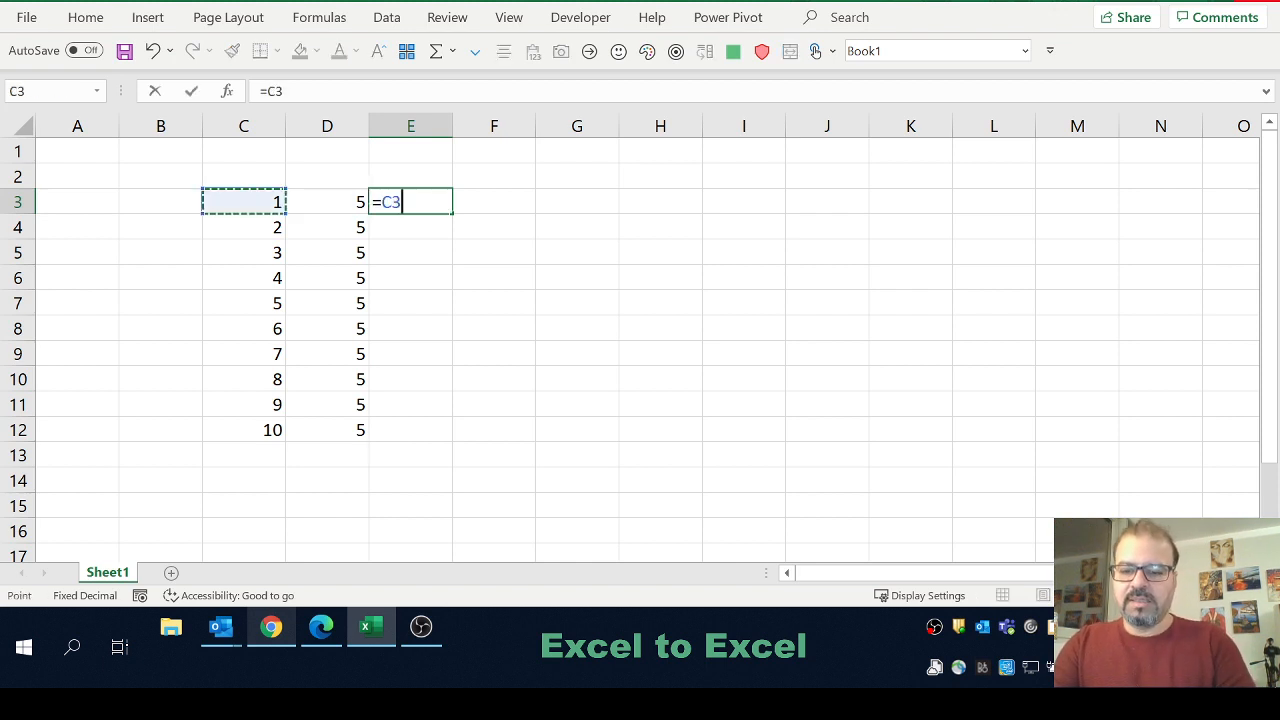
type("*")
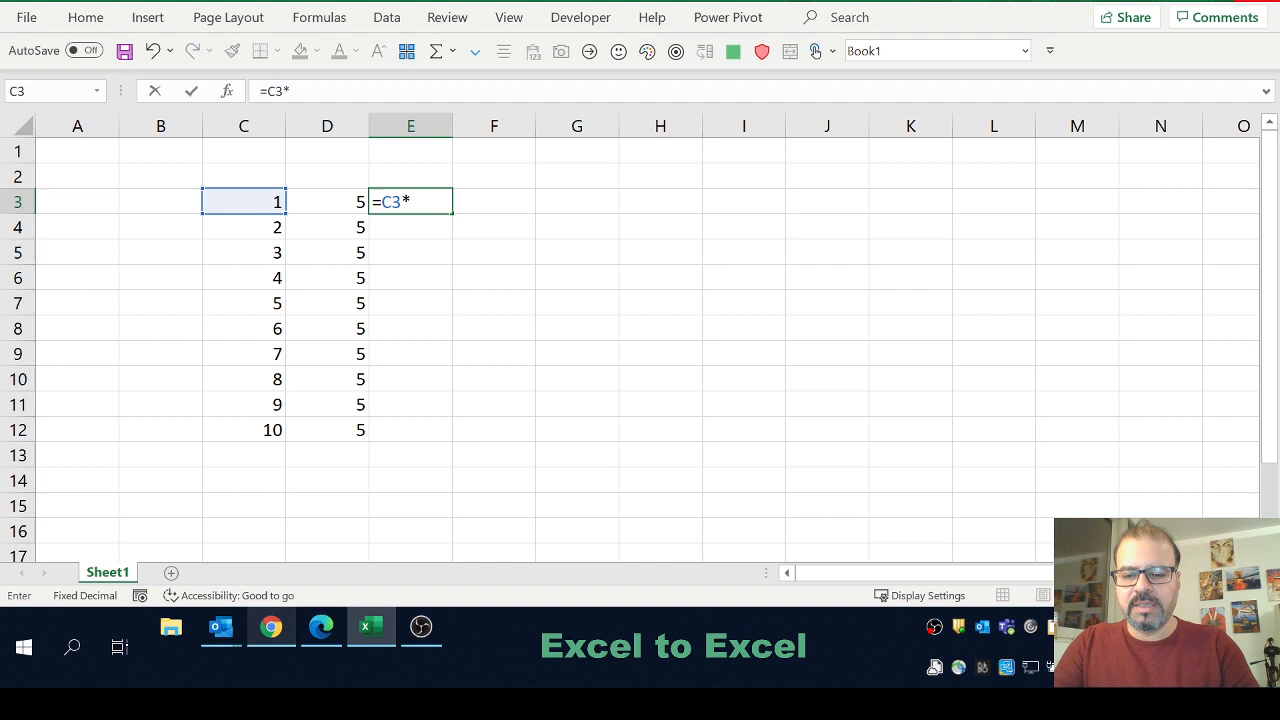
left_click(327, 201)
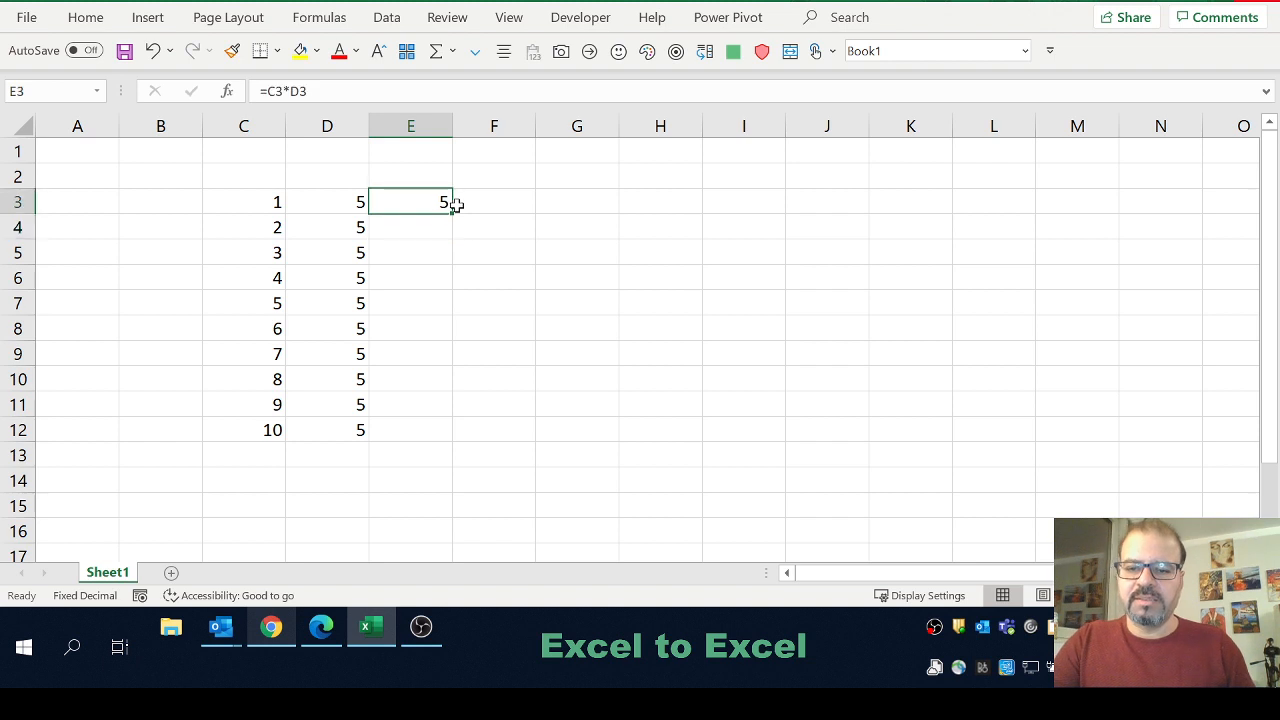
left_click_drag(448, 201, 448, 430)
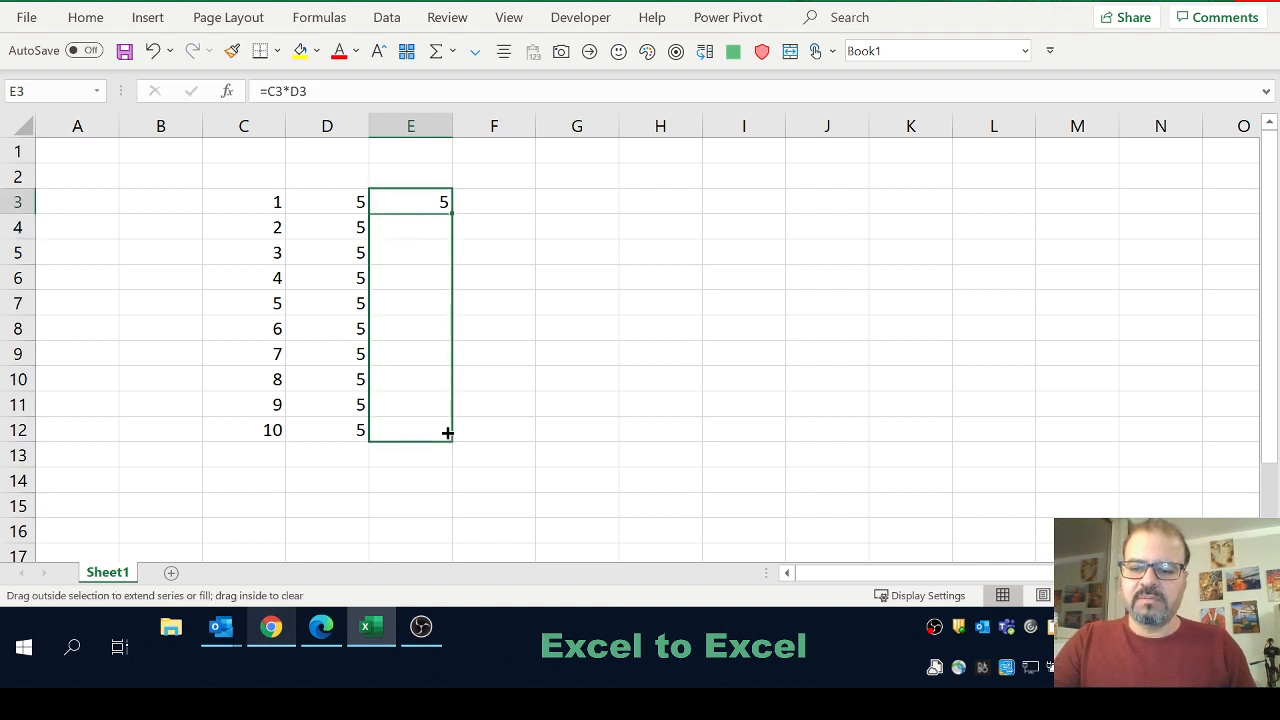
left_click_drag(447, 201, 447, 430)
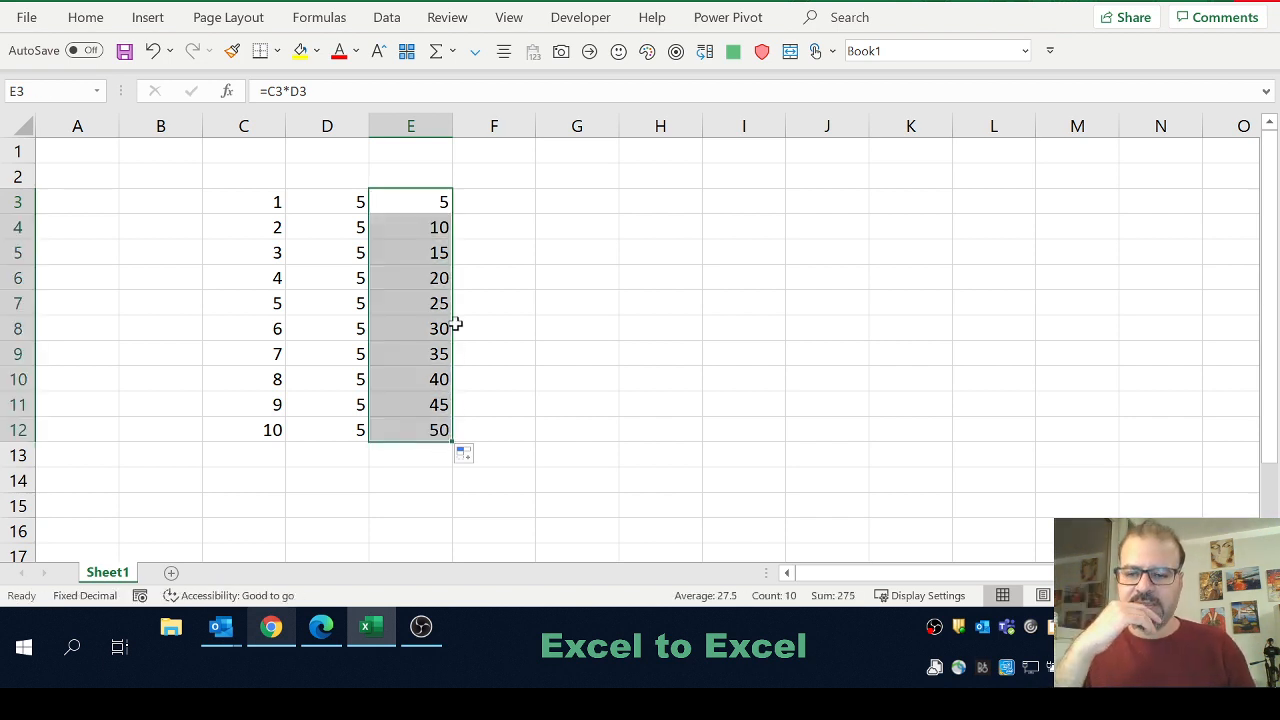
mouse_move(530, 289)
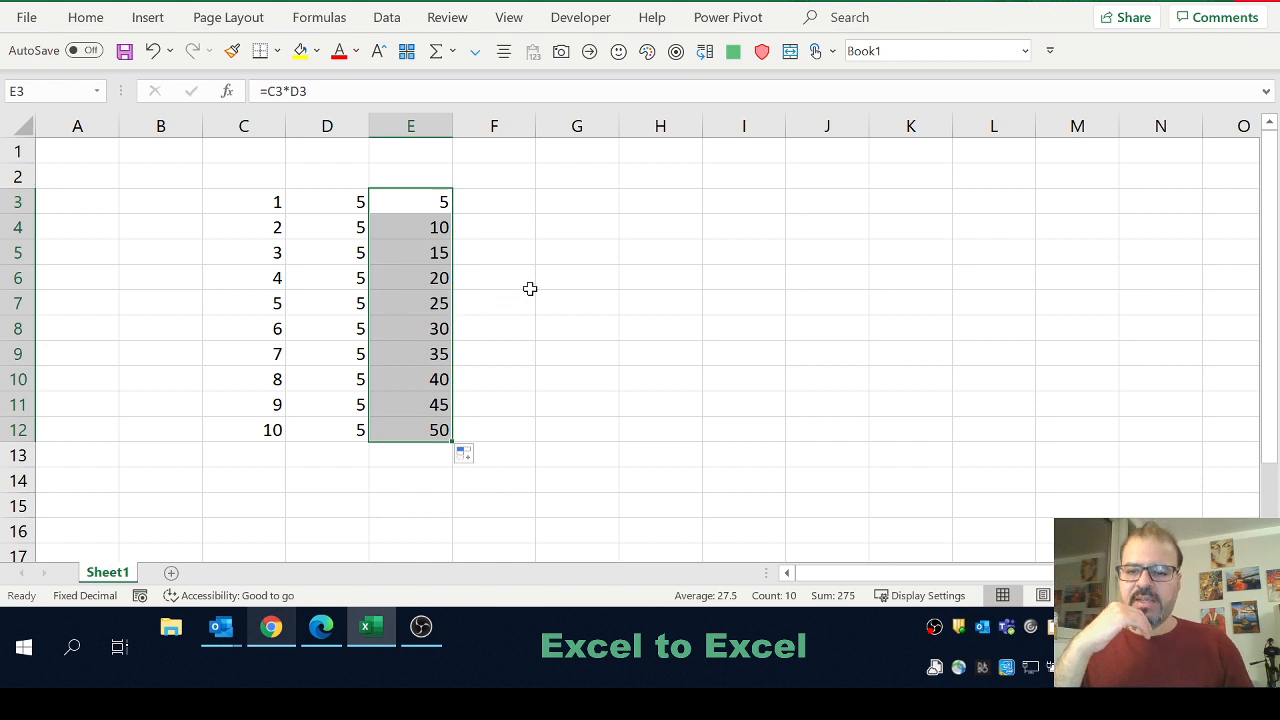
mouse_move(370, 203)
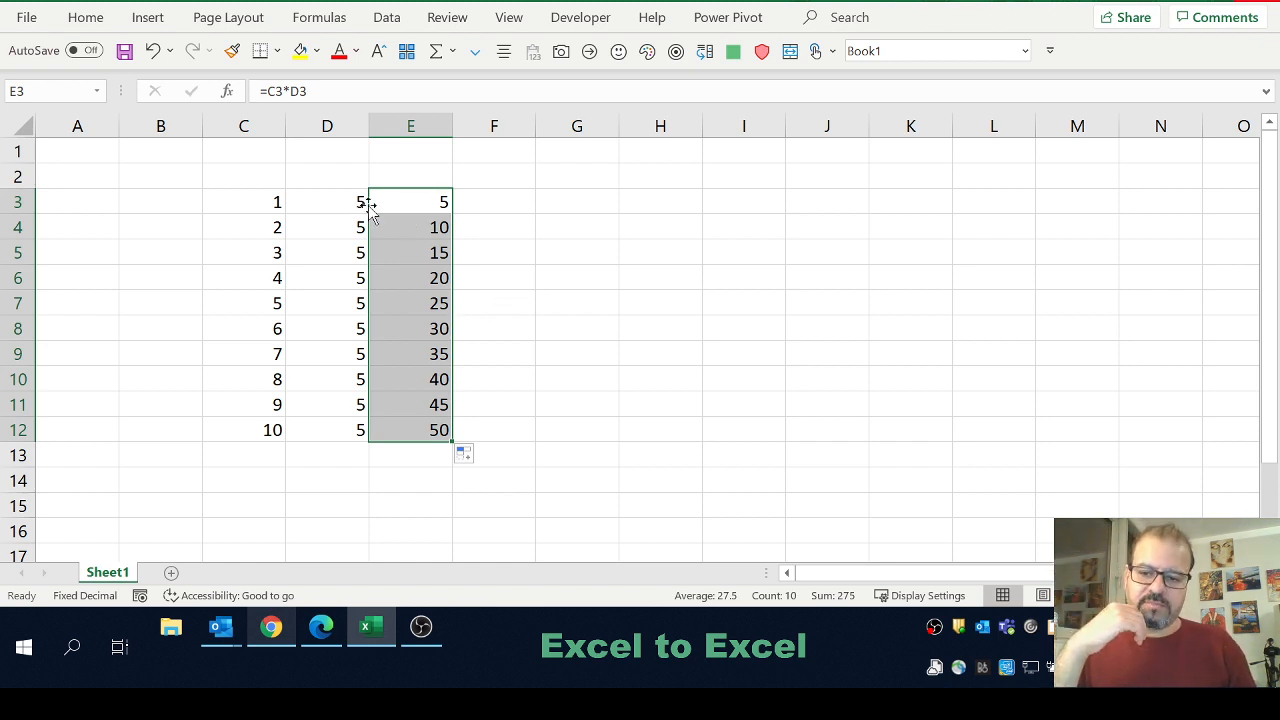
Step: Clear the old results, enter =C3*E3 in D3, and fill it down to D12
key("Delete")
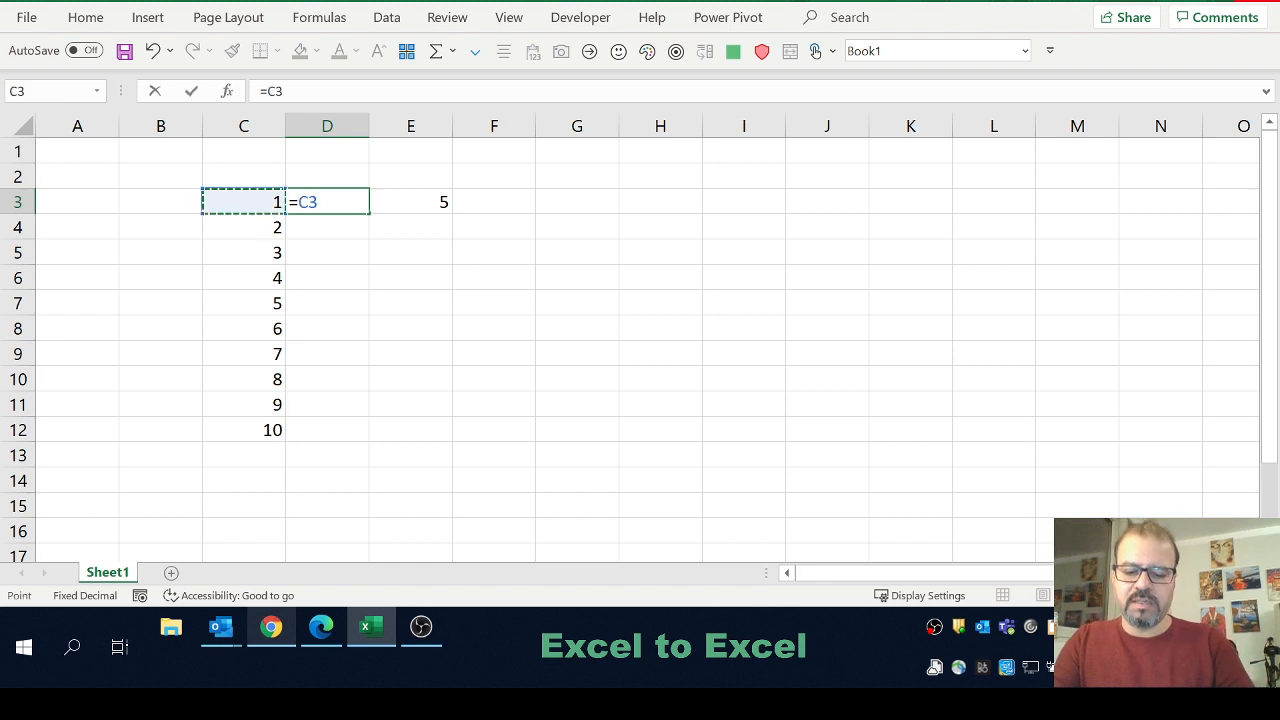
left_click(410, 201)
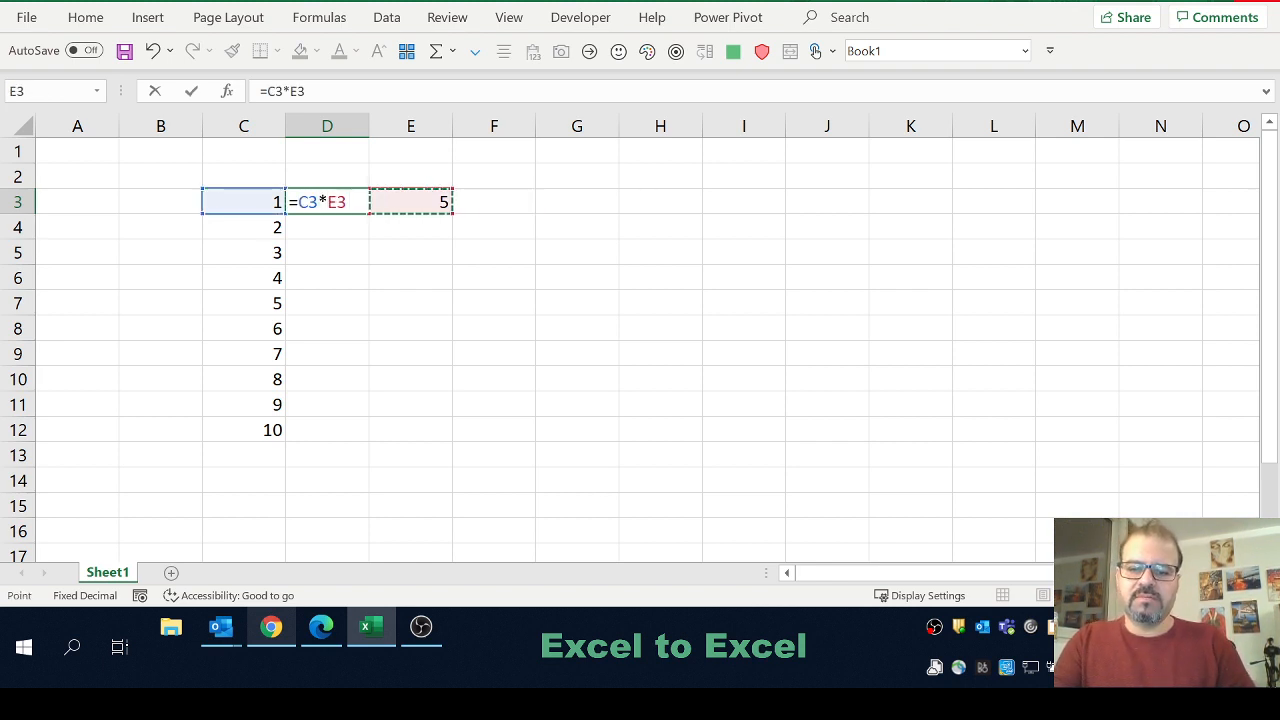
key("Enter")
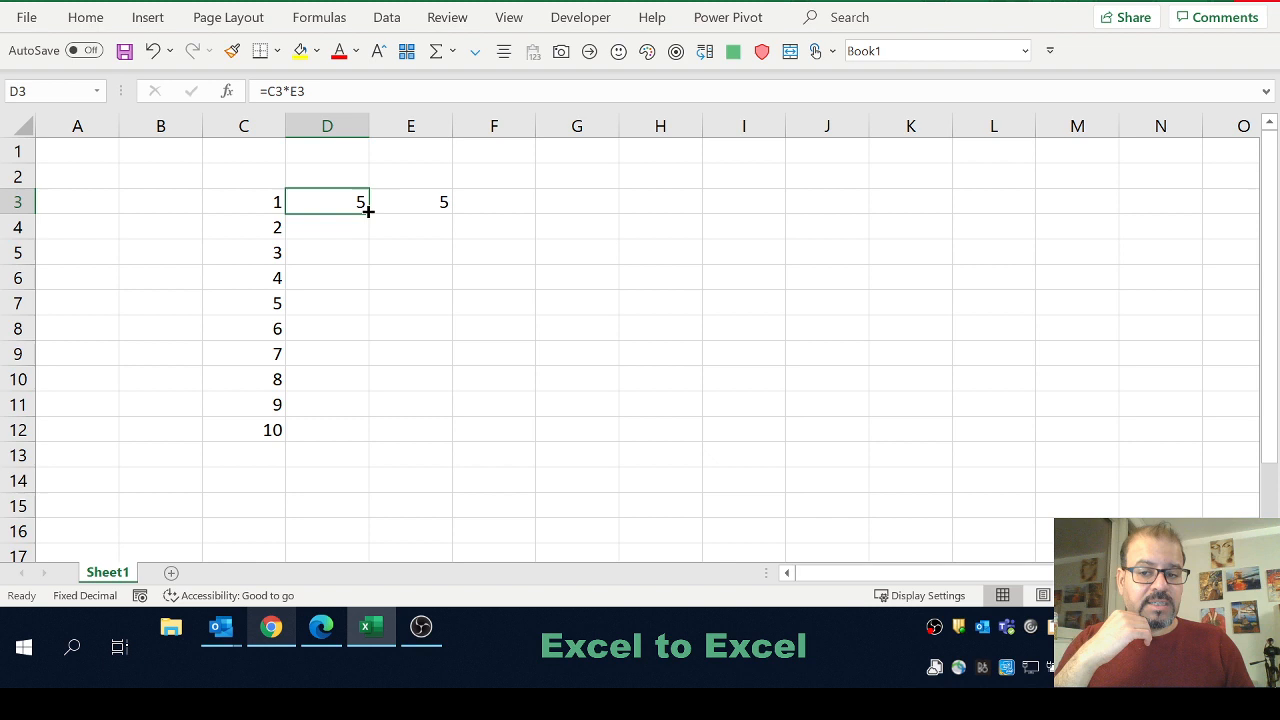
left_click_drag(368, 211, 338, 434)
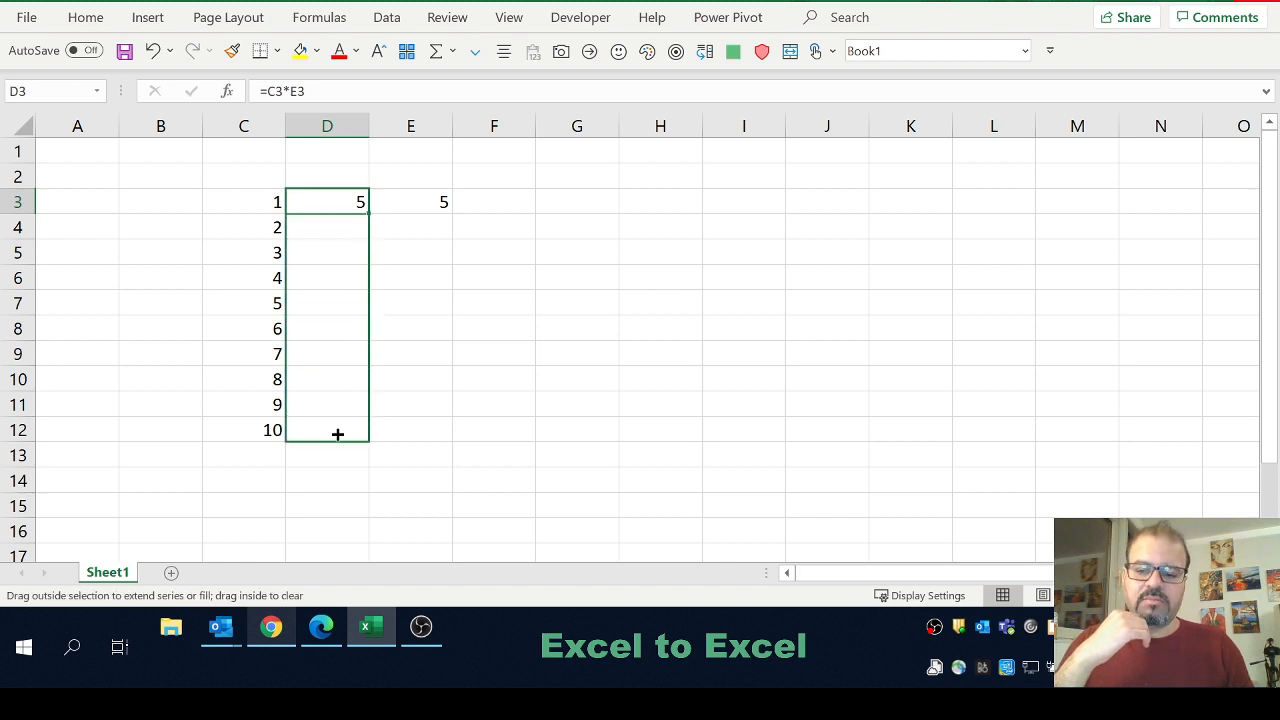
left_click_drag(337, 201, 337, 434)
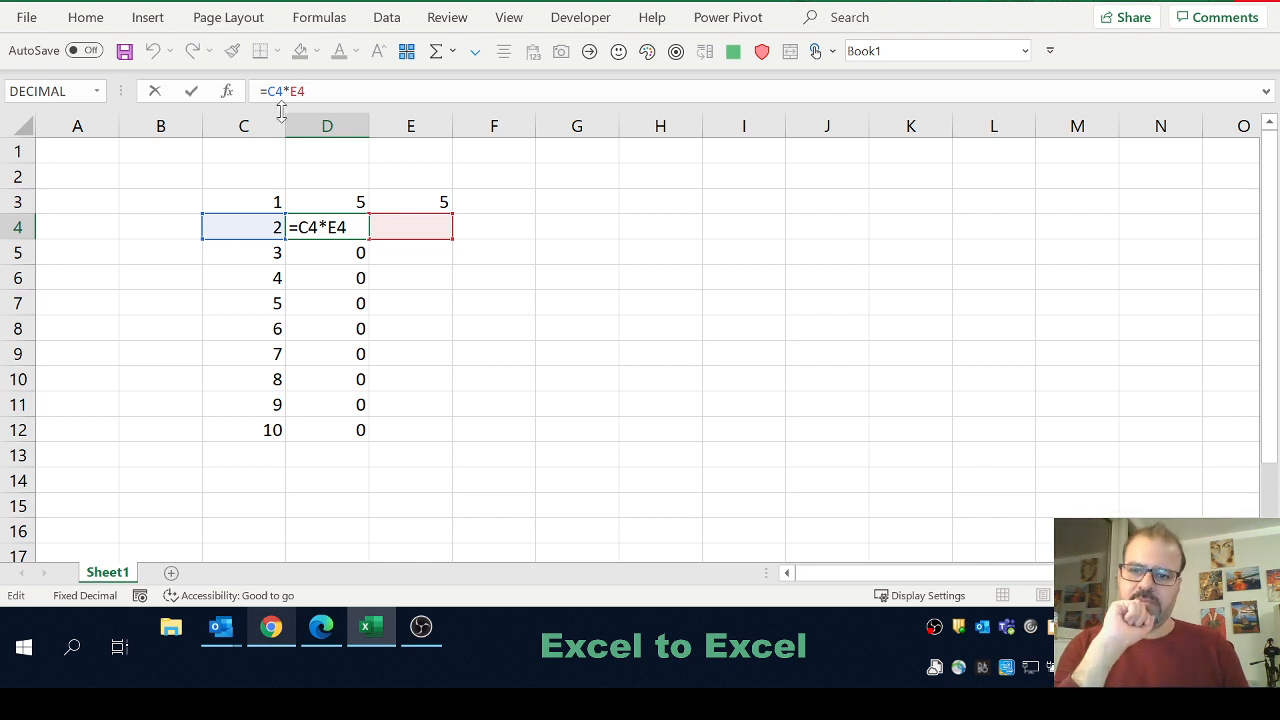
mouse_move(470, 218)
type("=C3")
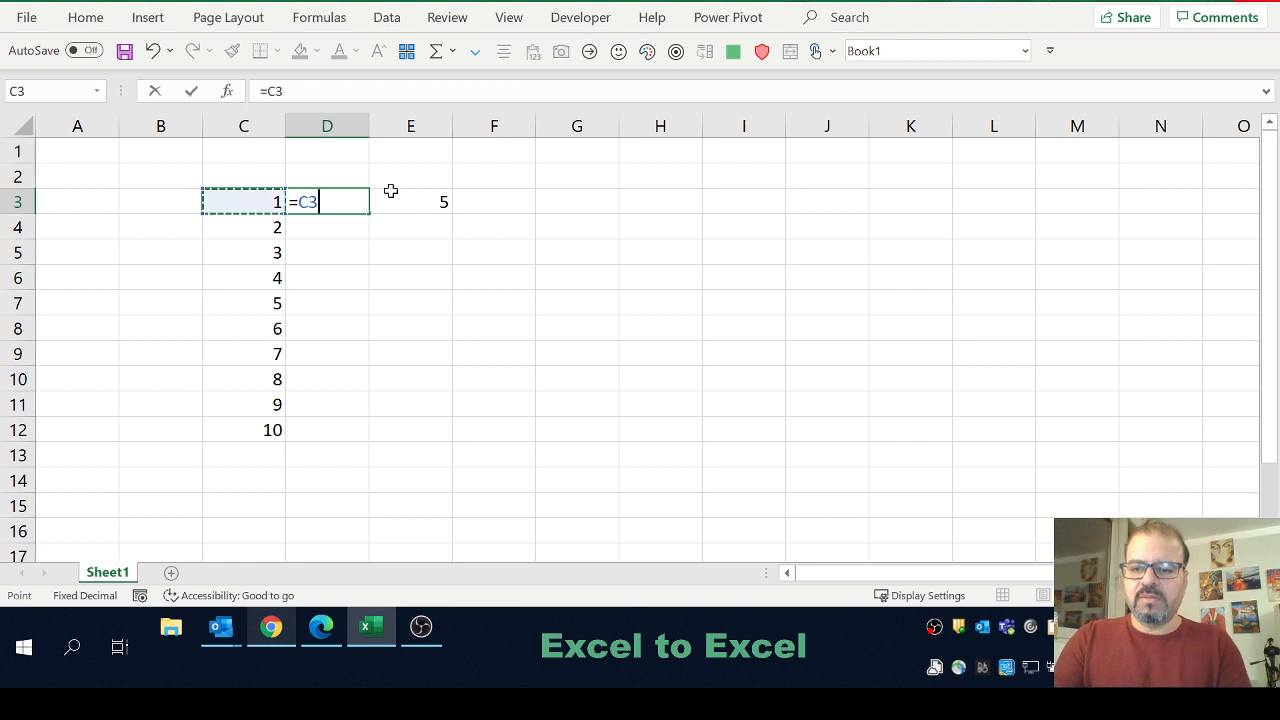
Step: Enter =C3*$E$3 in D3 and copy it down to D12
type("*")
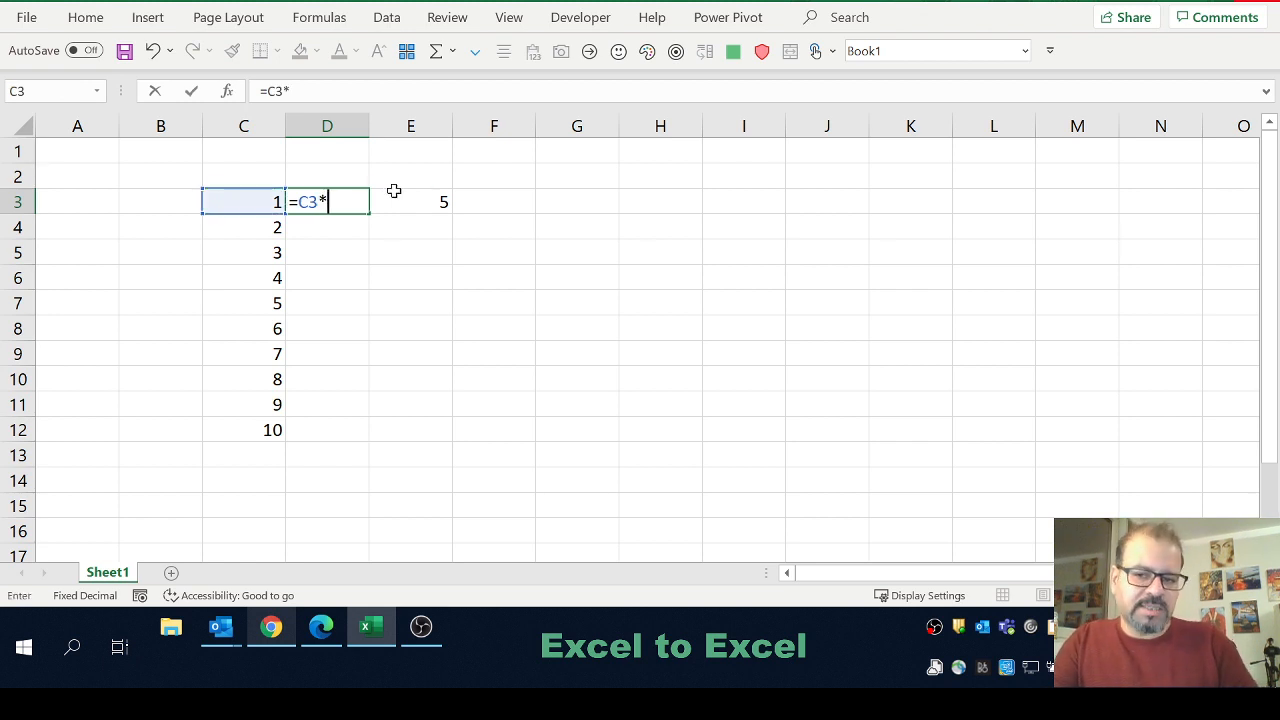
left_click(410, 201)
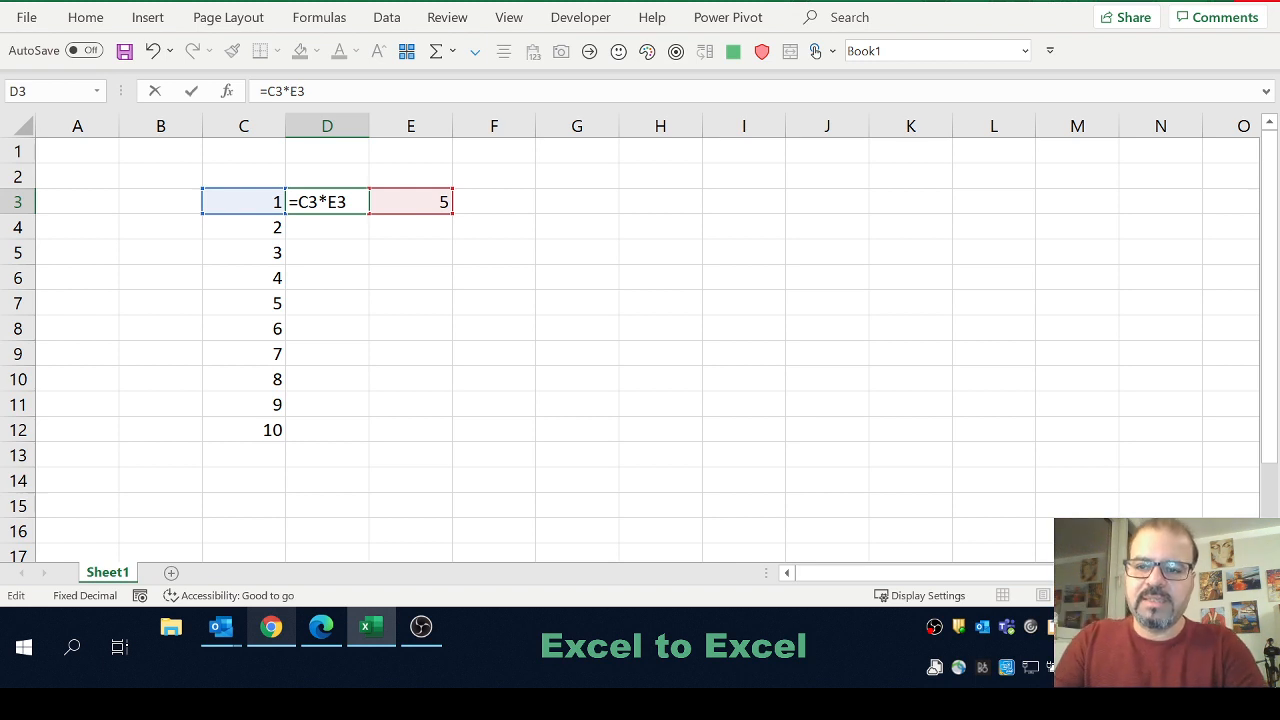
key("f4")
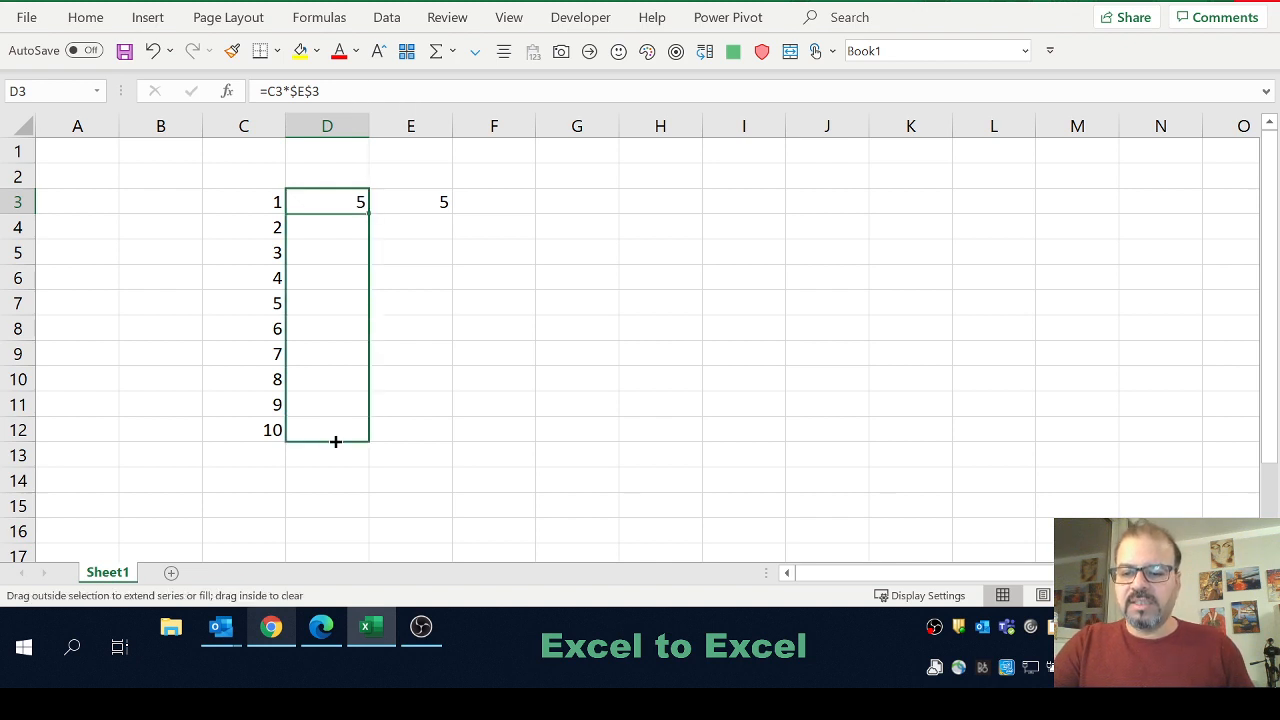
left_click_drag(360, 201, 335, 441)
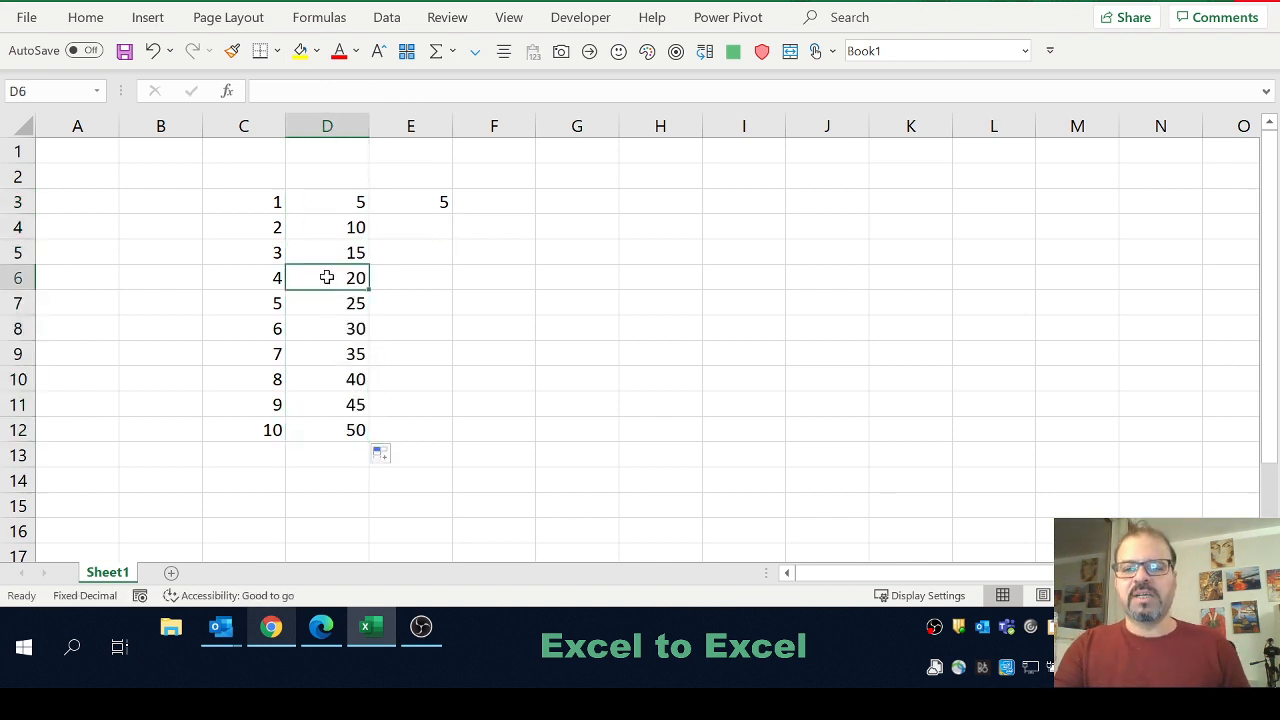
type("=C6*$E$3")
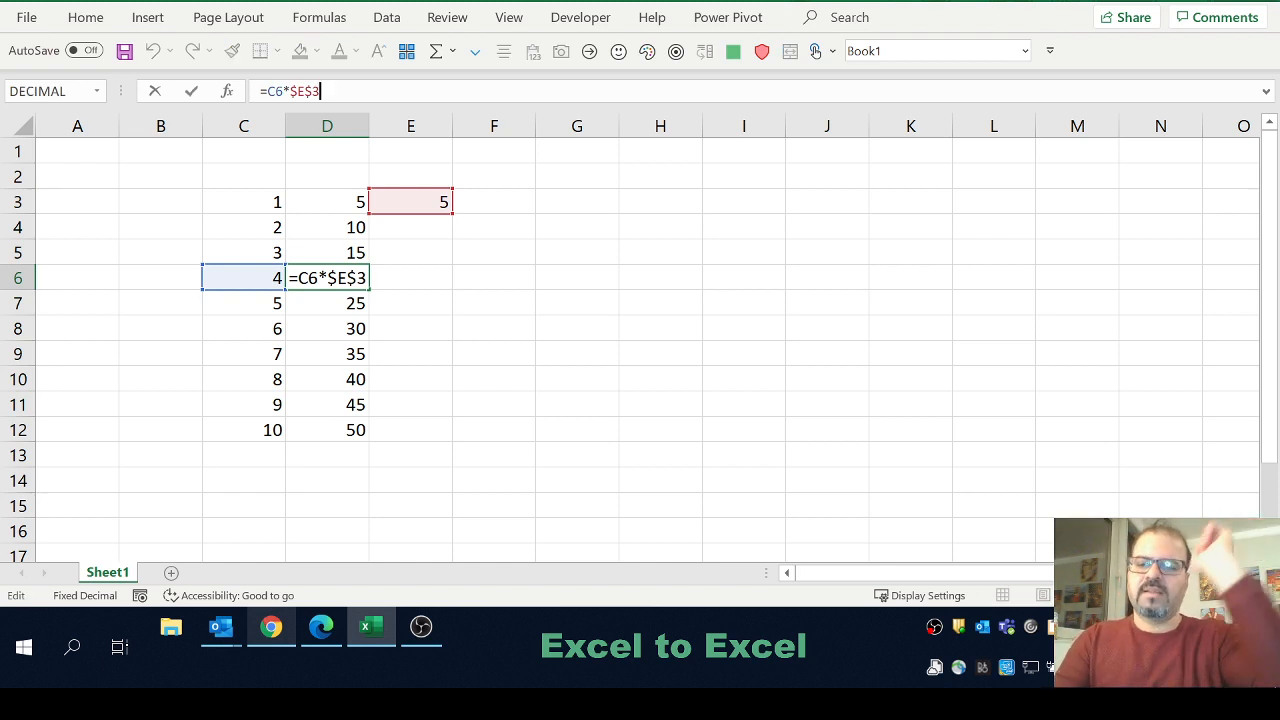